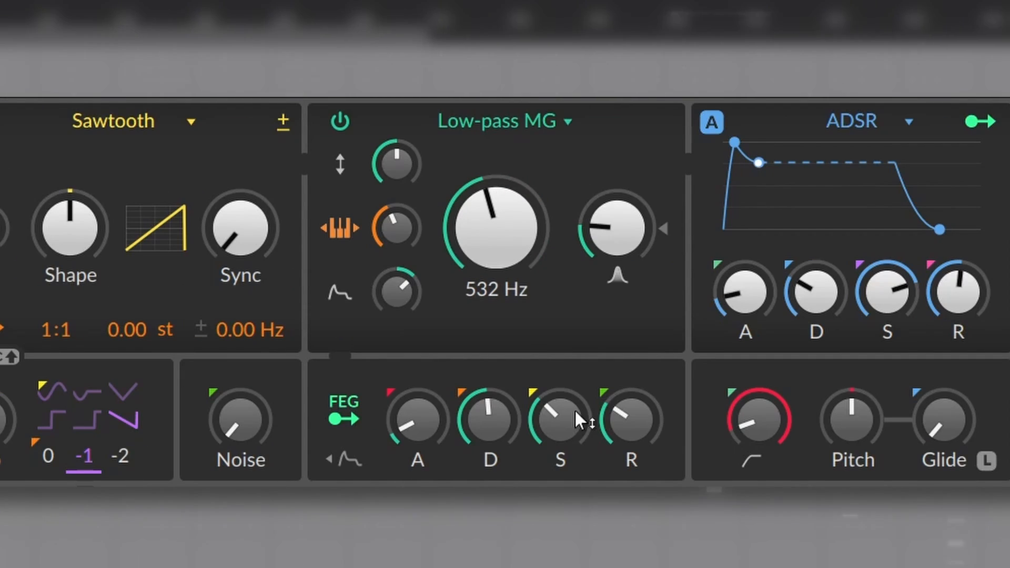
Step: Scroll the device view right to reveal the Polymer device and its options
scroll(right, 3)
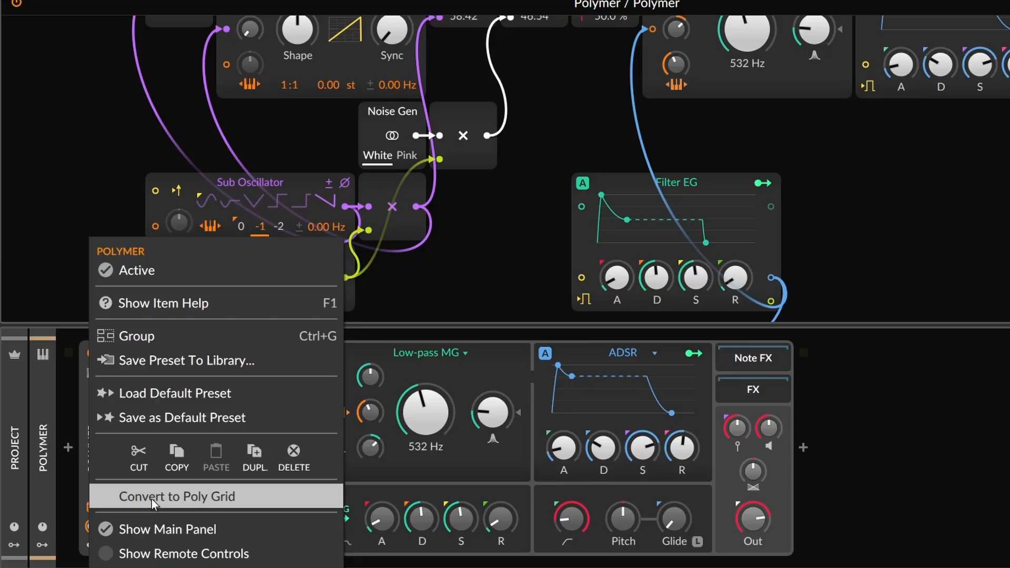
Step: Set Polymer's oscillator to Union, with the low-pass cutoff at 294 Hz
click(178, 496)
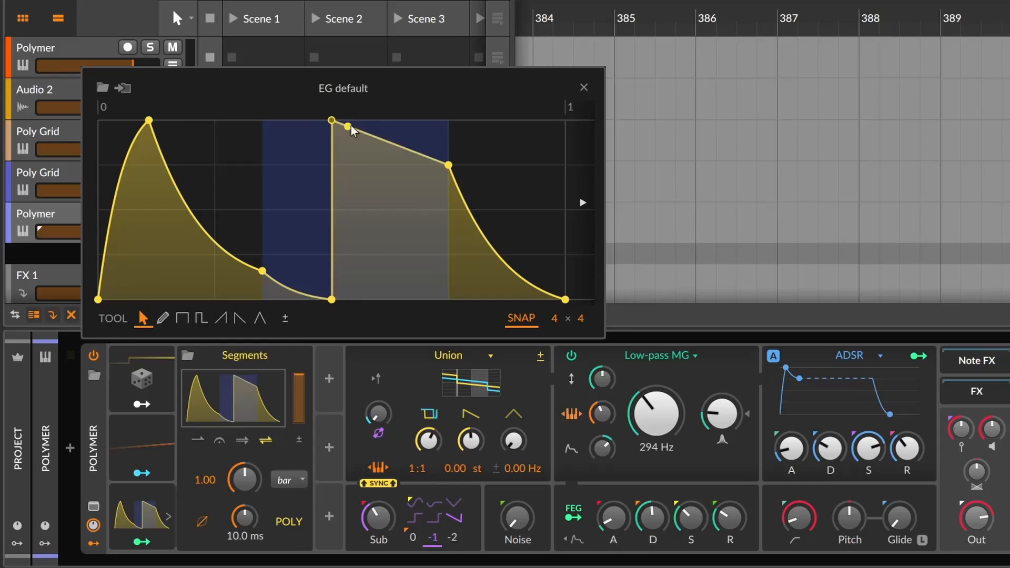
click(583, 86)
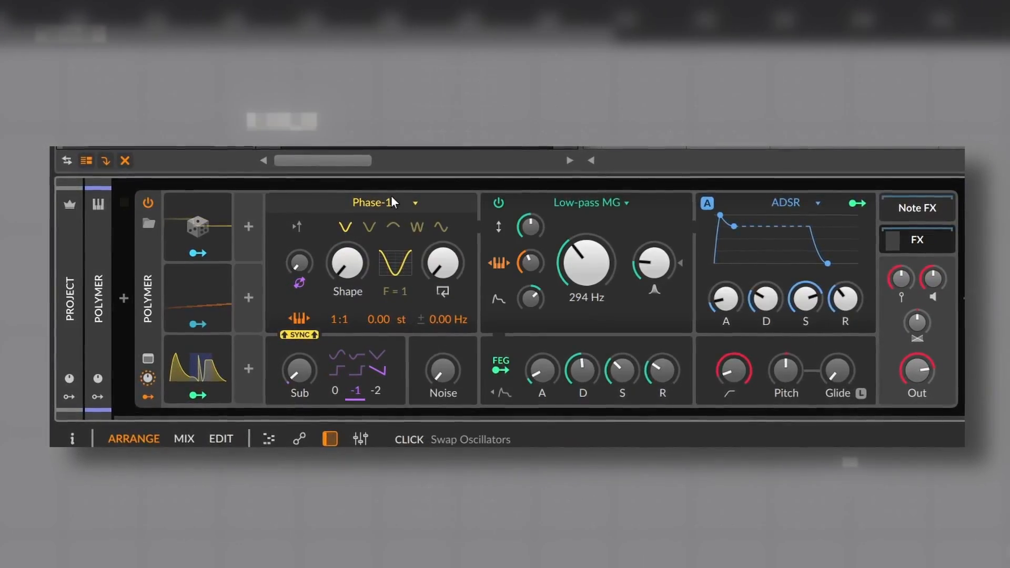
click(384, 202)
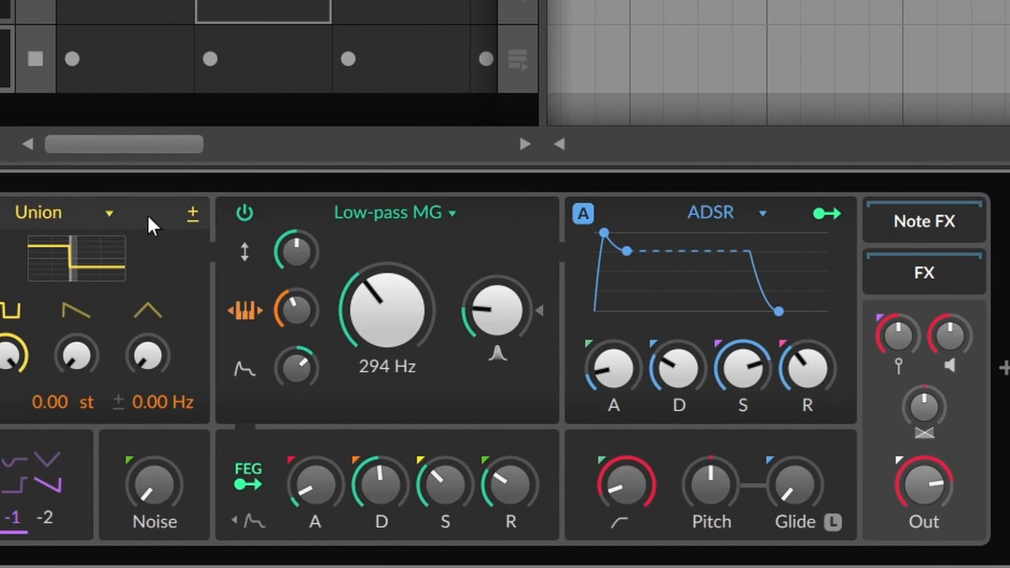
Step: Scroll to Polymer's envelope and switch it to the Relative model
scroll(right, 3)
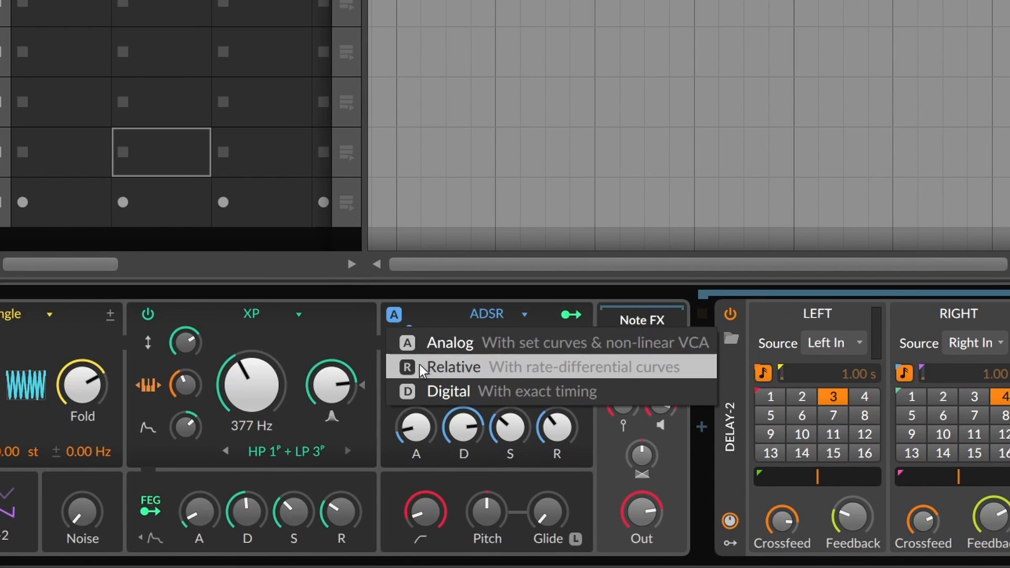
click(448, 391)
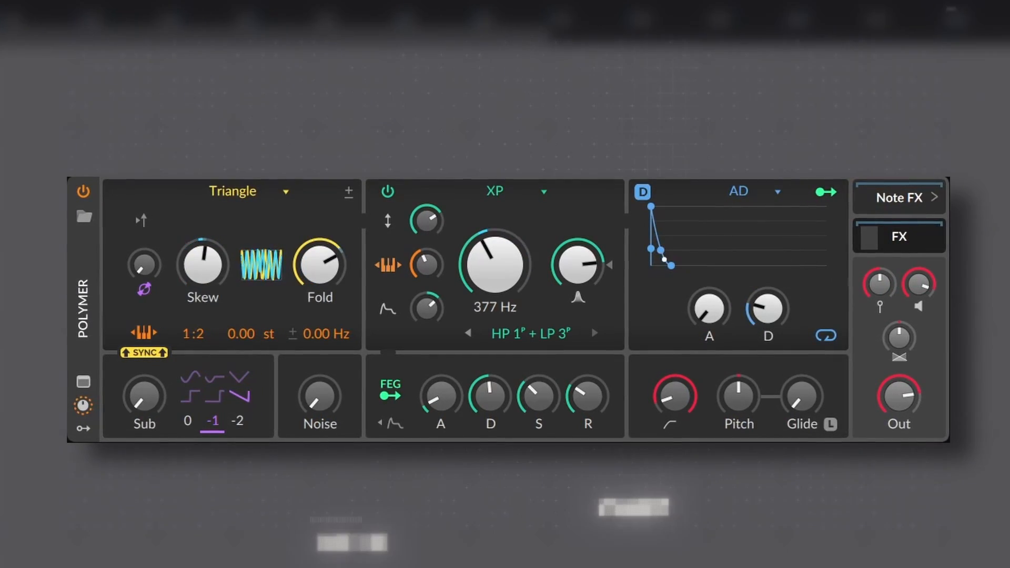
Step: Try the Pluck amplitude envelope, then settle on the drawable Segments envelope
click(760, 191)
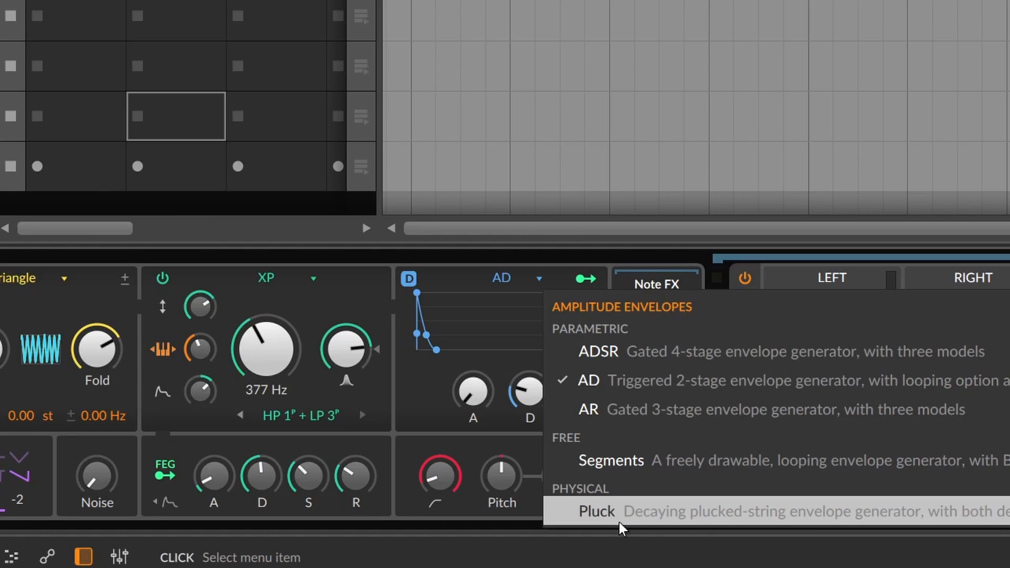
click(596, 510)
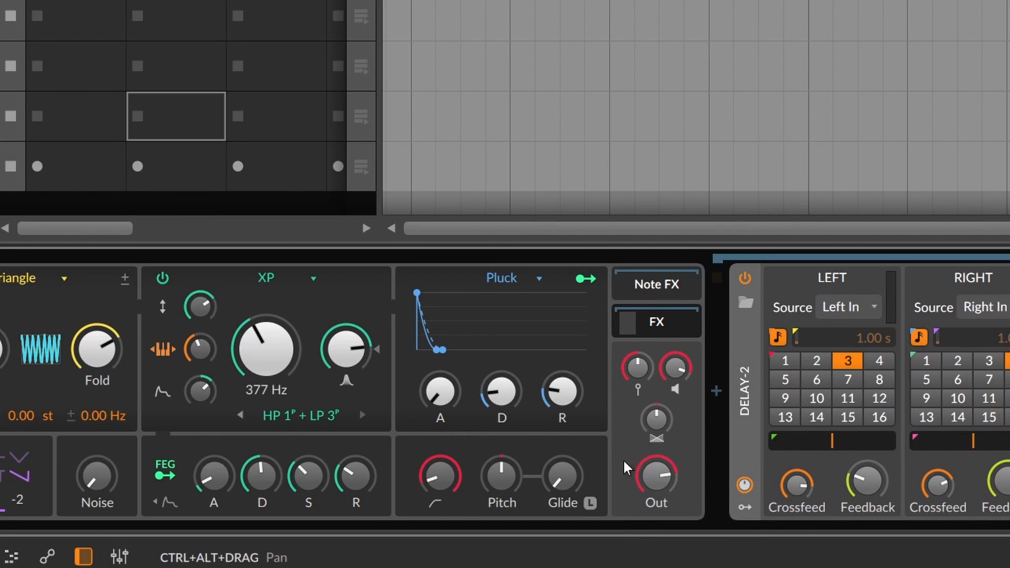
click(514, 278)
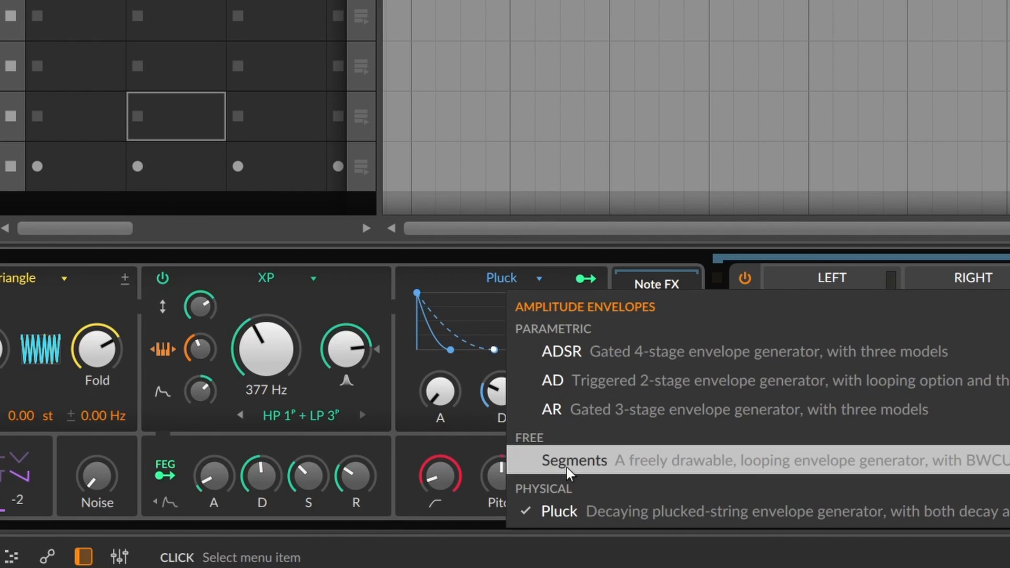
click(573, 460)
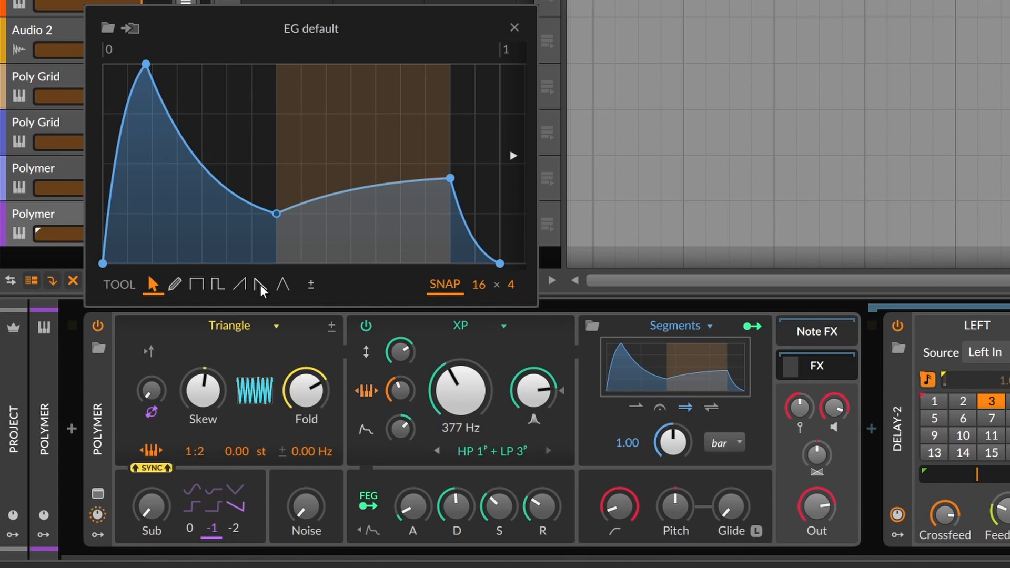
click(513, 27)
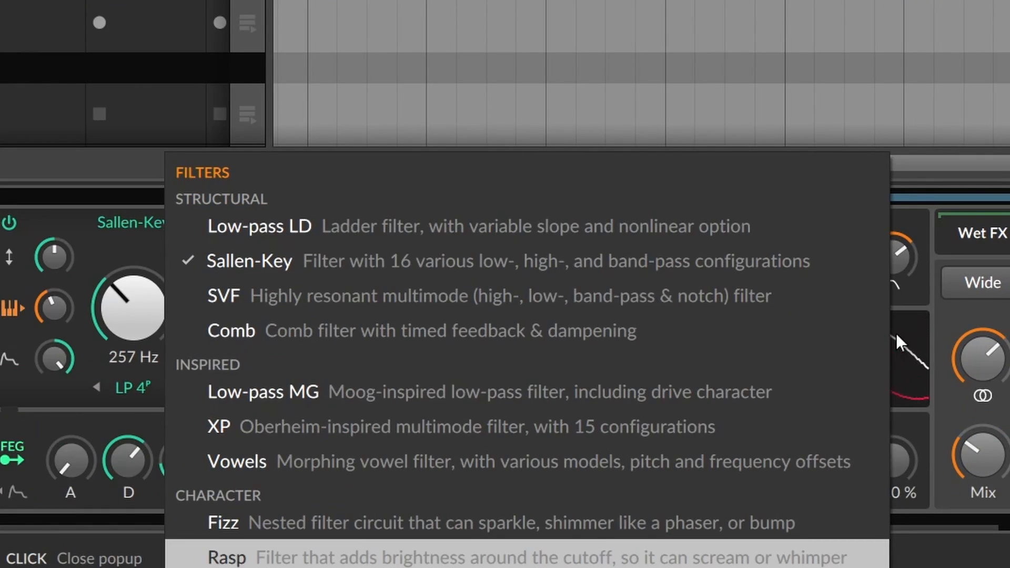
mouse_move(757, 216)
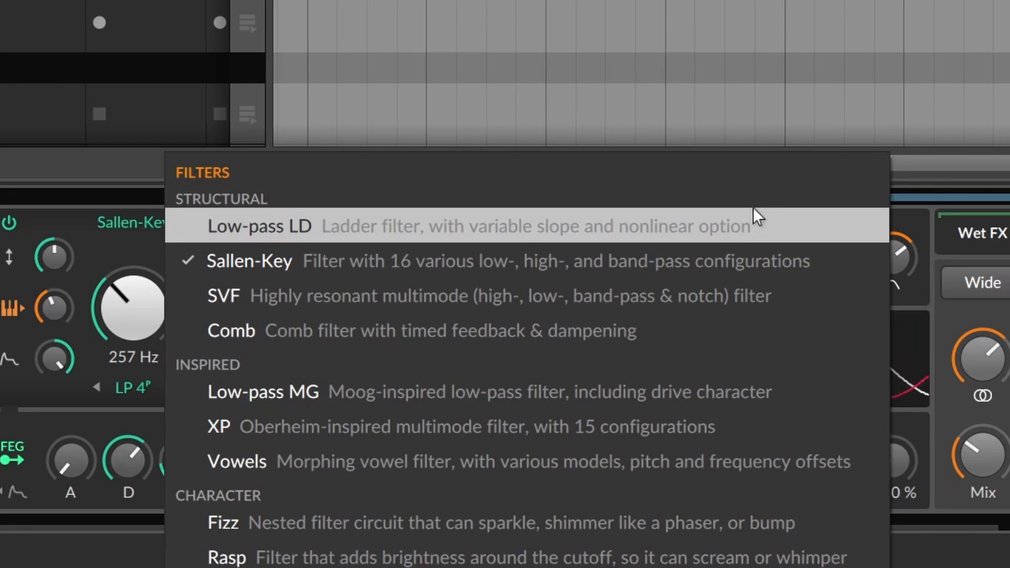
Step: Try the Low-pass LD filter, then switch Polymer's filter to Comb at 2.18 kHz
click(258, 225)
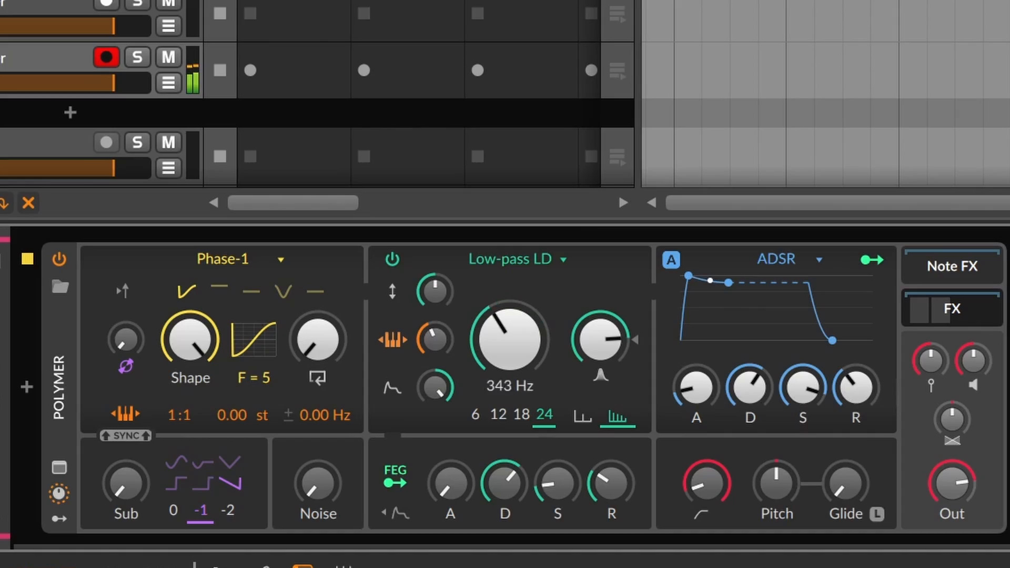
click(509, 259)
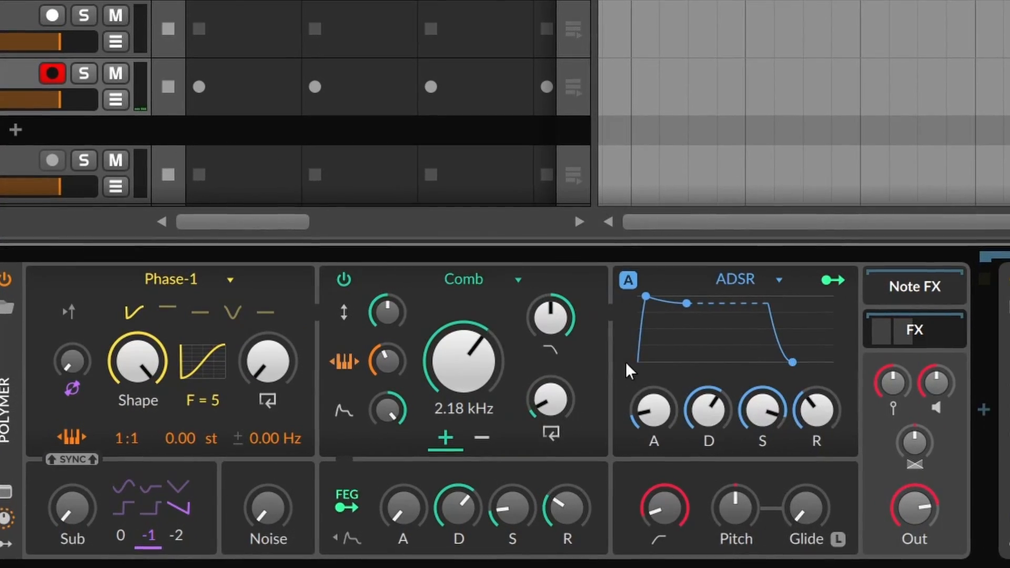
Step: Give Polymer a Standard Four Wavetable oscillator and a Female Vowels filter
click(463, 279)
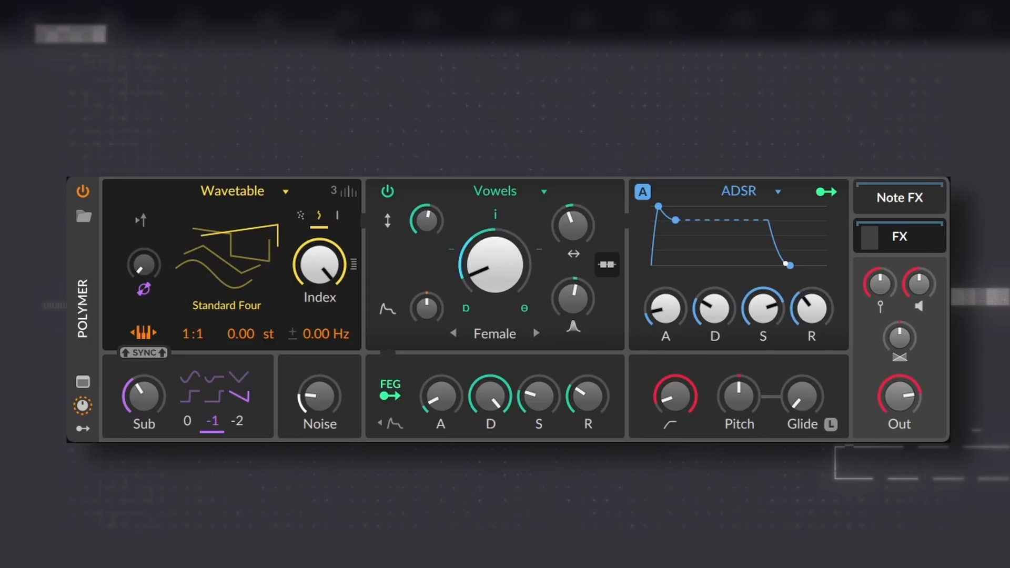
click(494, 190)
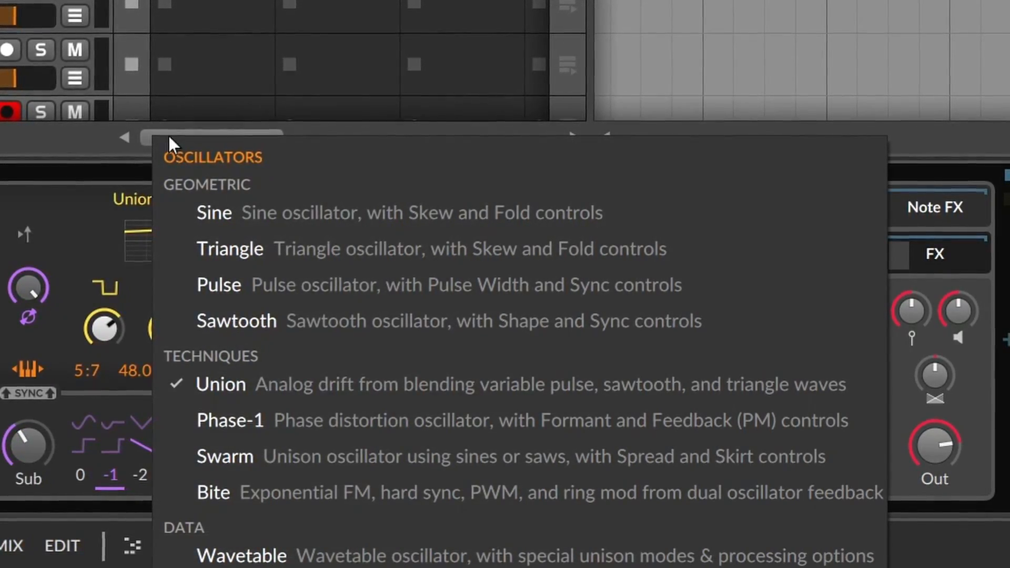
Step: Switch the oscillator to Pulse, then to Sawtooth, and reset its sync amount
click(230, 249)
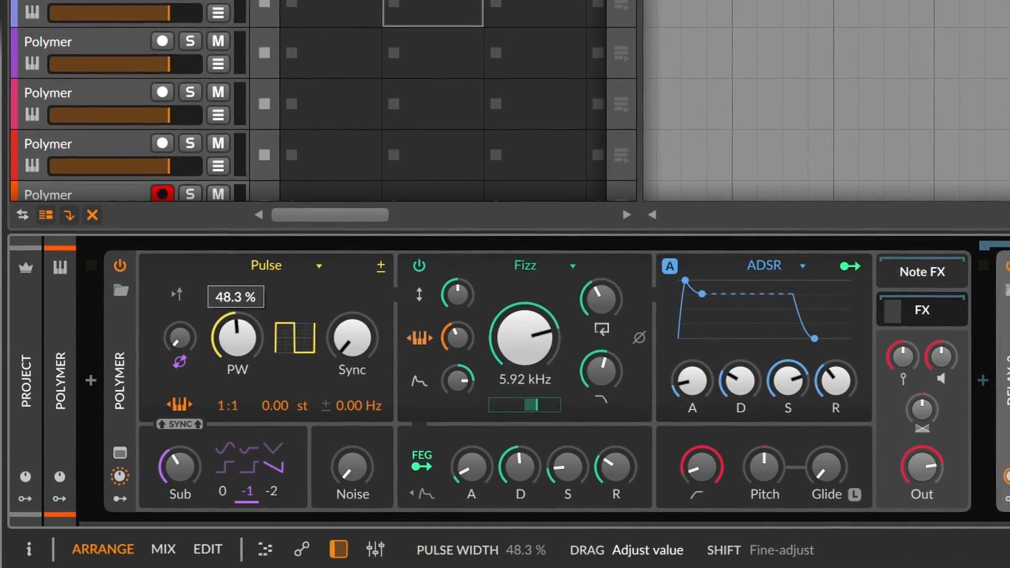
click(264, 265)
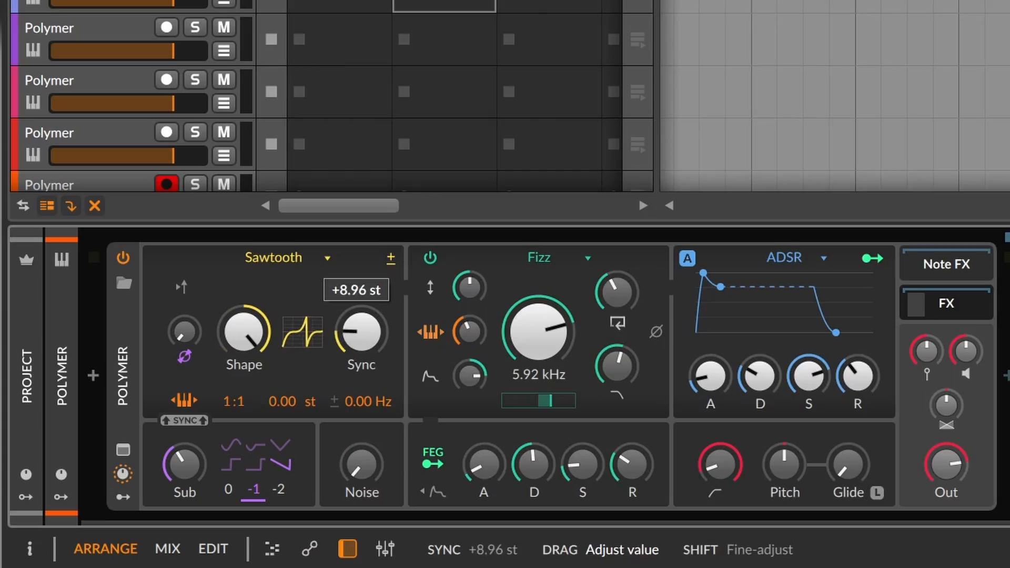
double_click(365, 332)
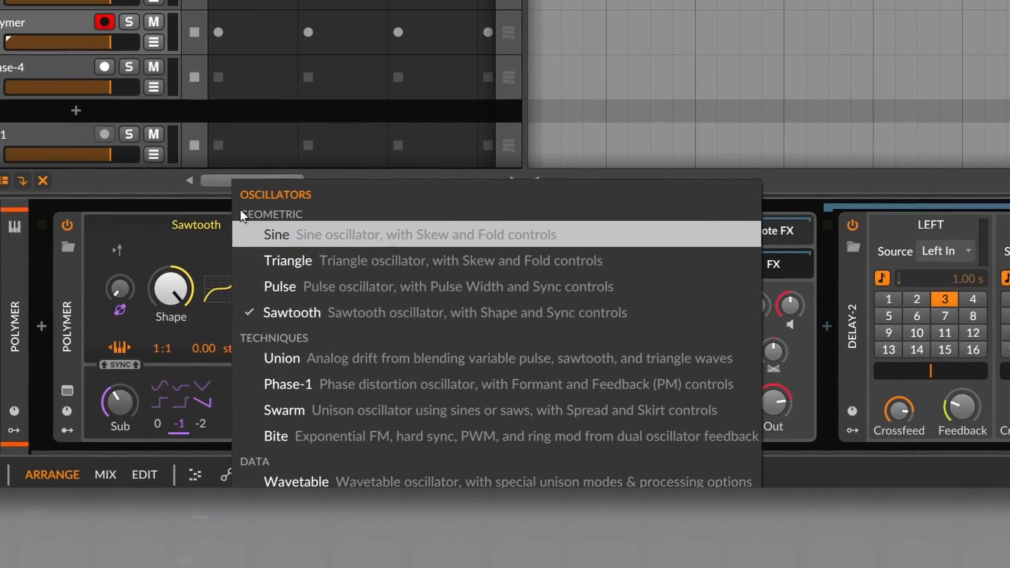
Step: Step the oscillator from Sine through the list, ending on Scrawl
click(288, 384)
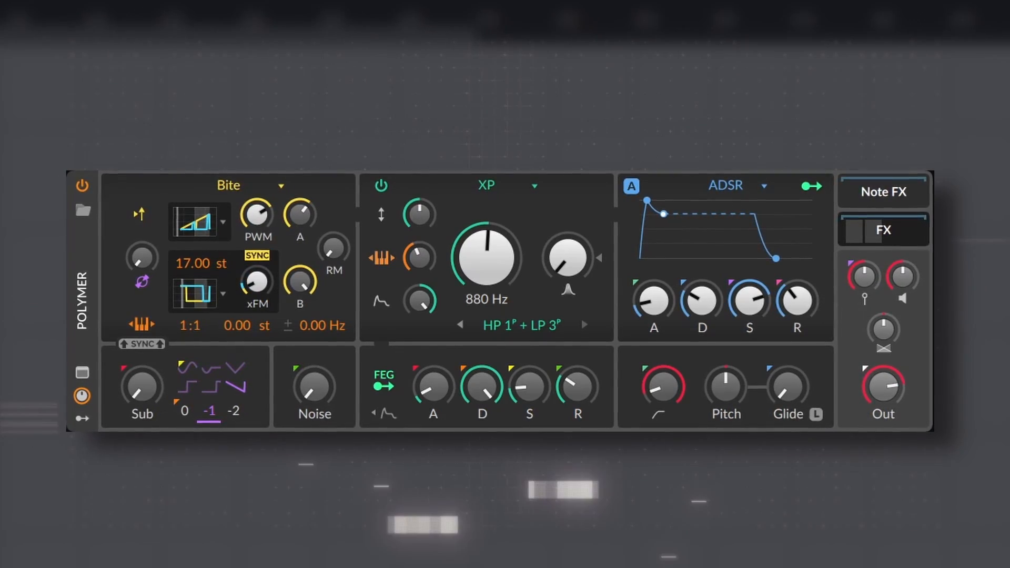
click(227, 185)
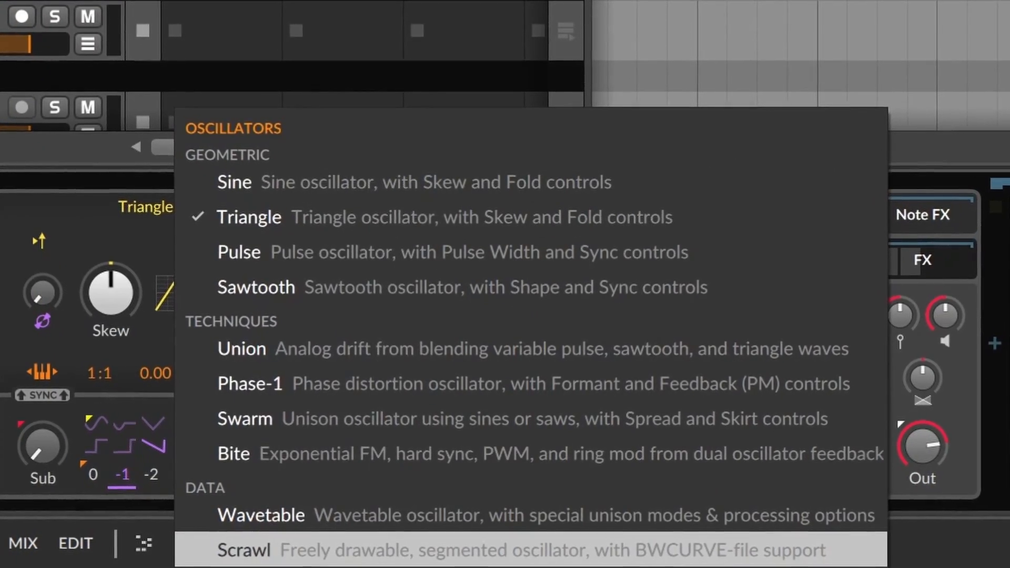
click(244, 549)
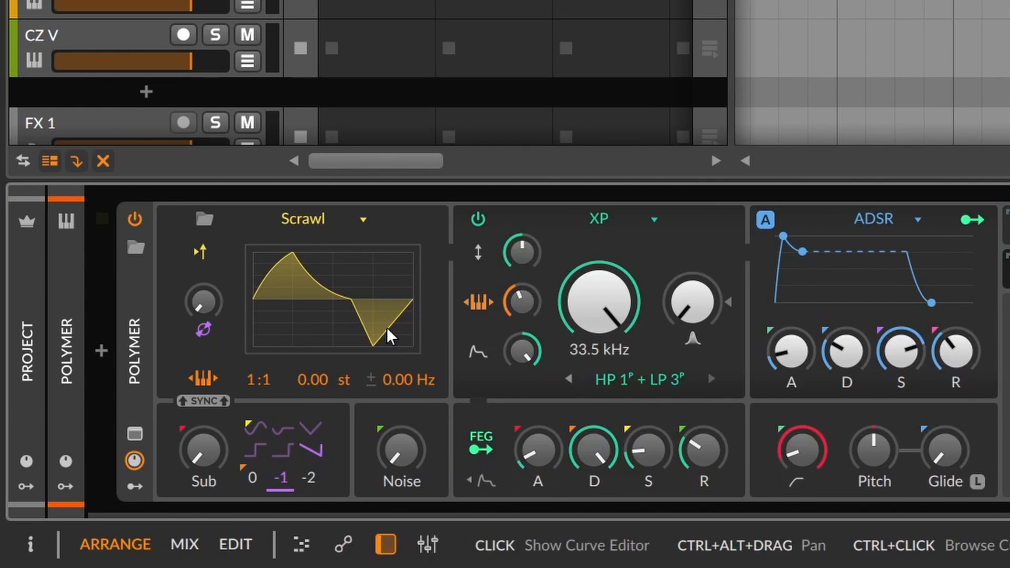
Step: Open the Scrawl waveform in the larger Curve Editor window
click(329, 299)
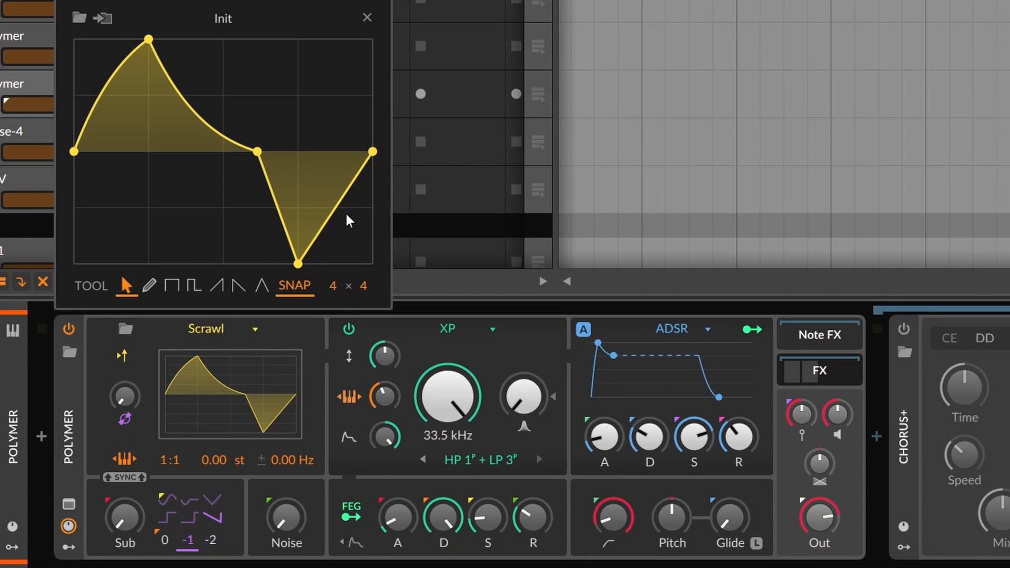
click(150, 286)
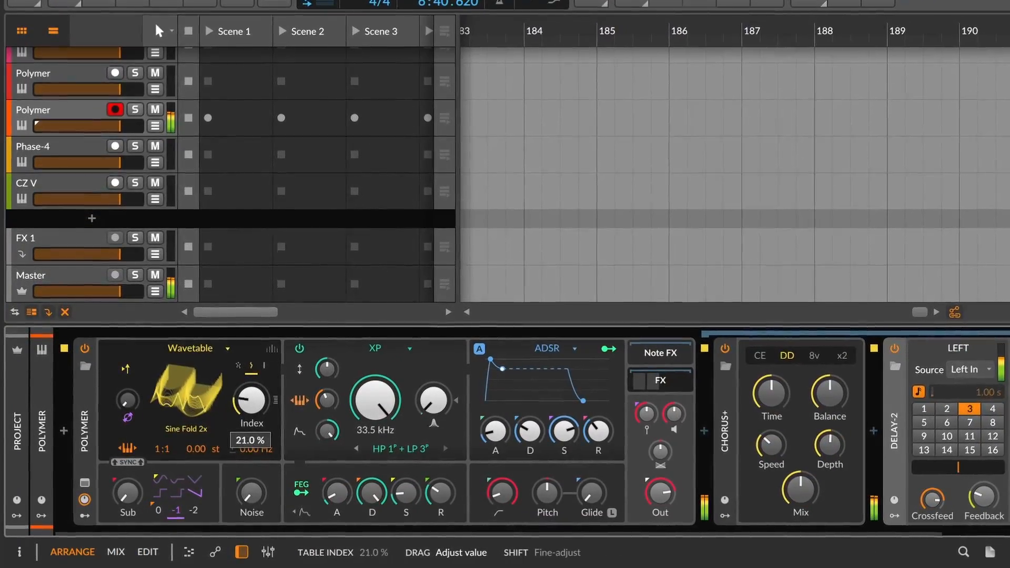
Step: Sweep the Sine Fold 2x wavetable Index to about 21%
drag(249, 396, 249, 348)
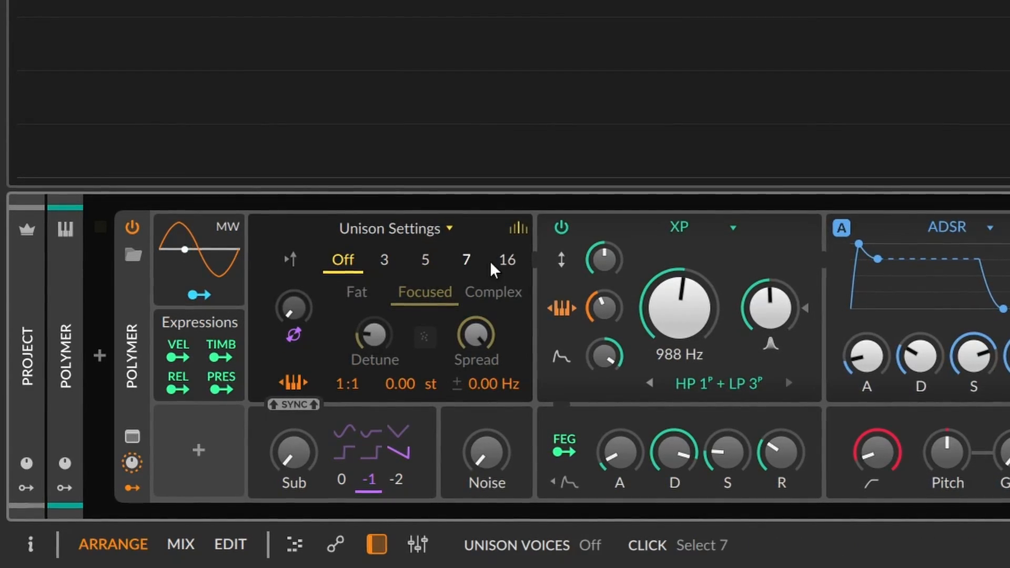
Step: Set Polymer's unison to 7 voices, then try Focused, Complex and Fat, ending on Complex
click(507, 259)
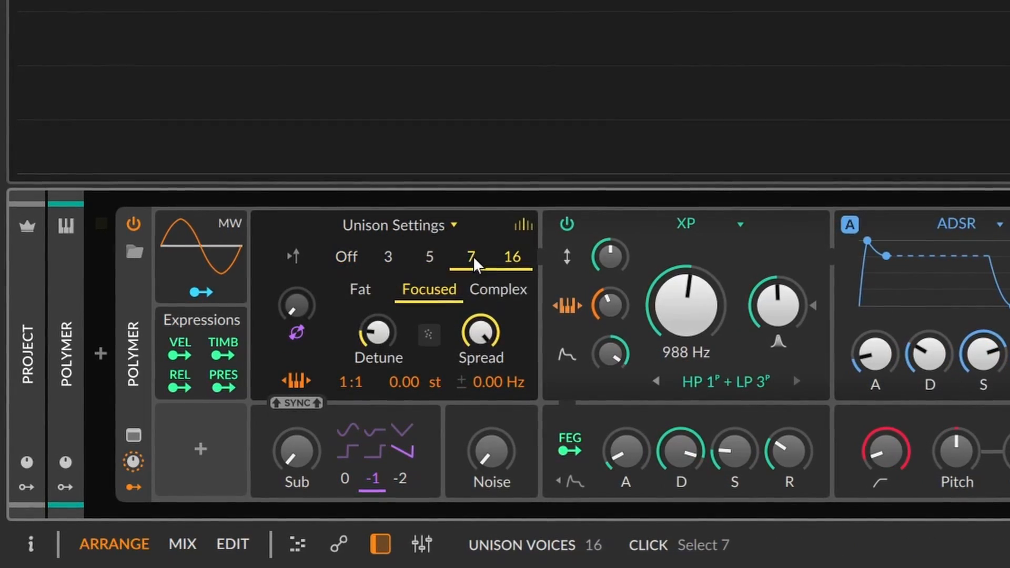
click(388, 256)
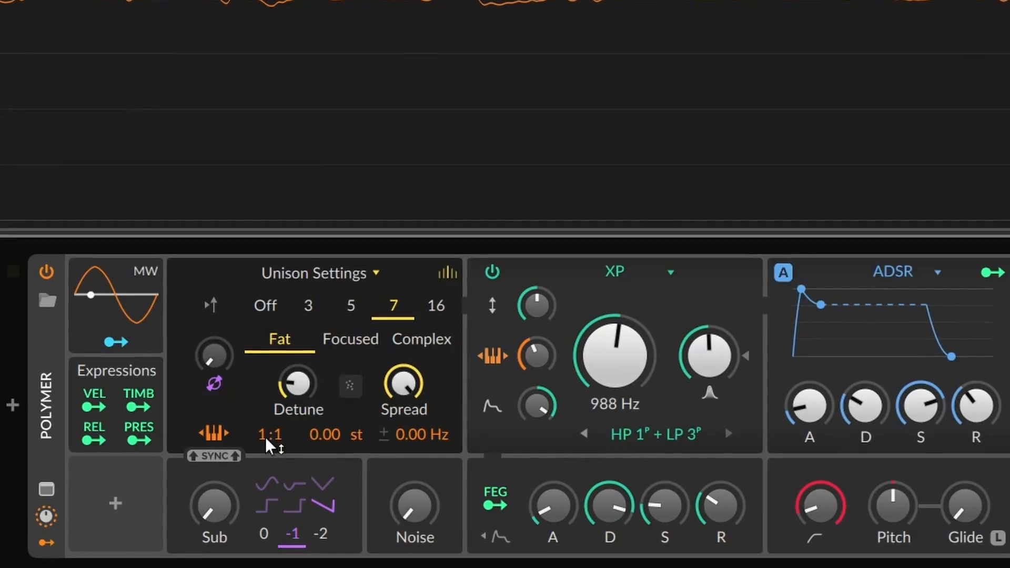
click(350, 339)
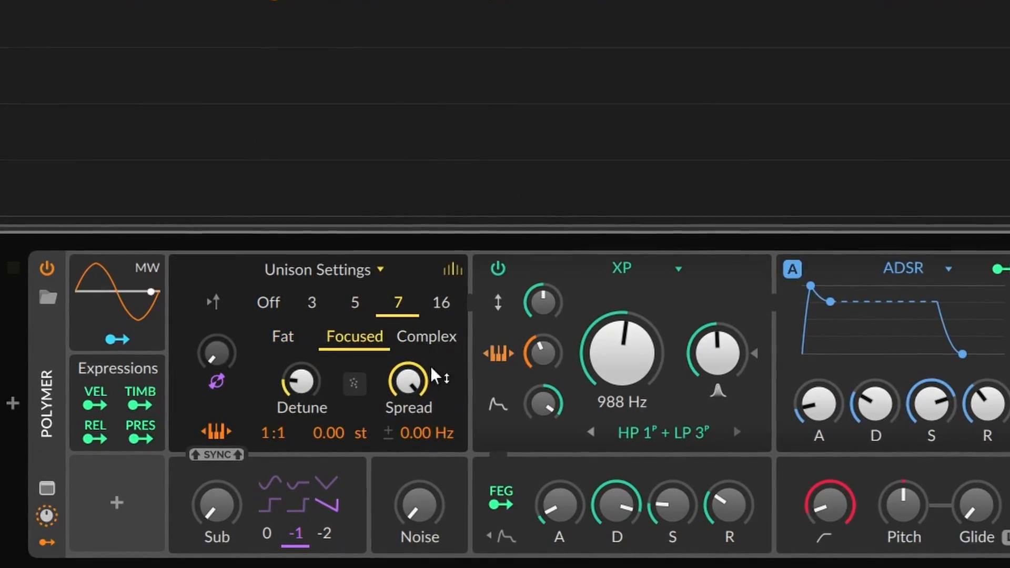
click(425, 335)
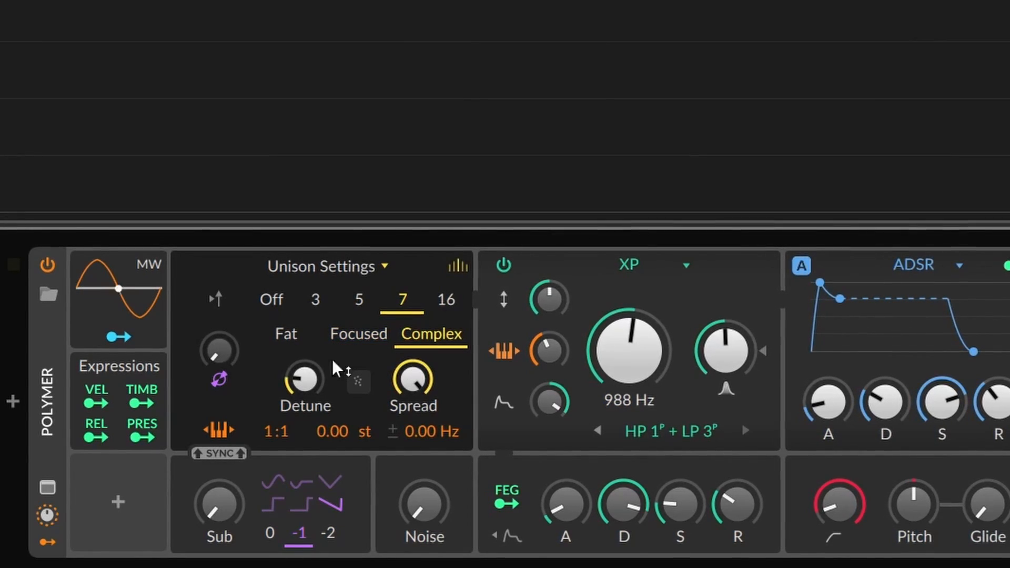
click(286, 333)
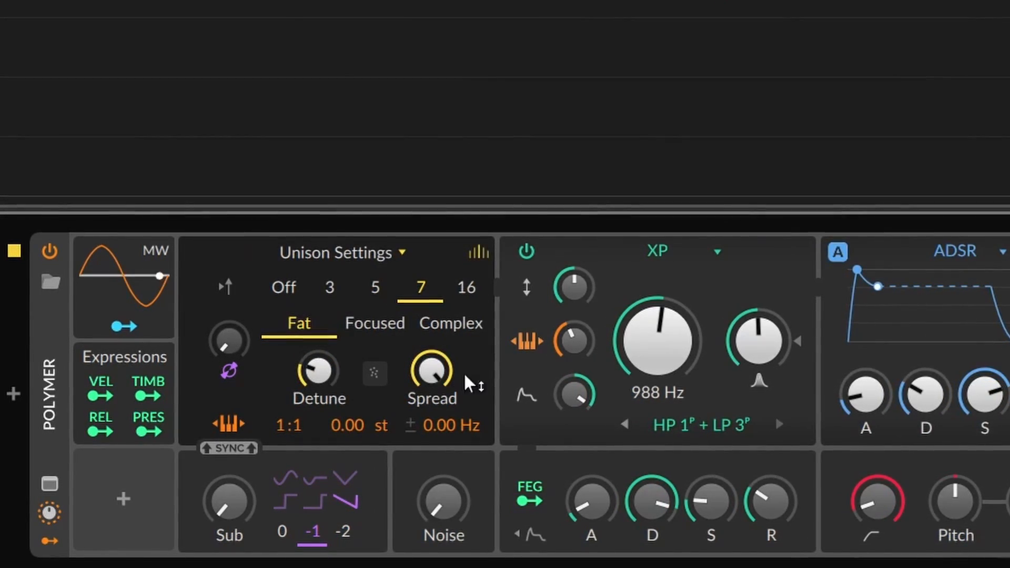
click(451, 323)
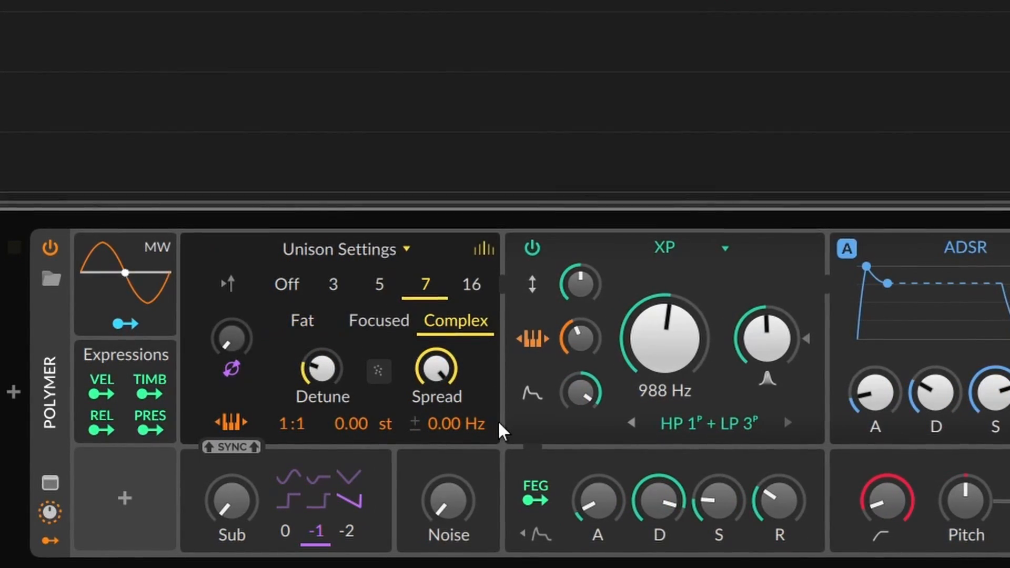